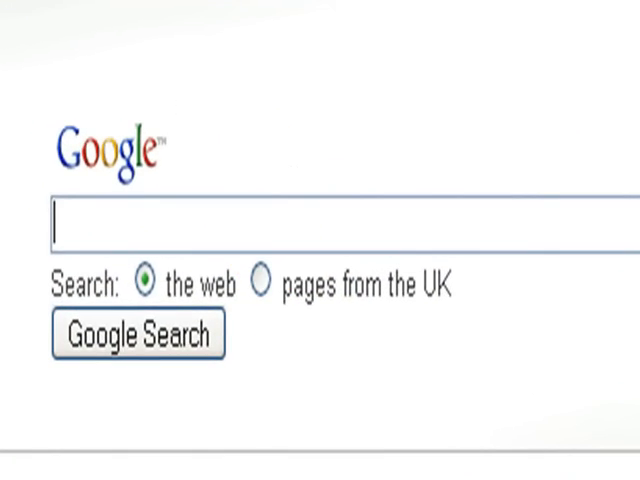
Run a Google search for "putty" and load the results
text(pu)
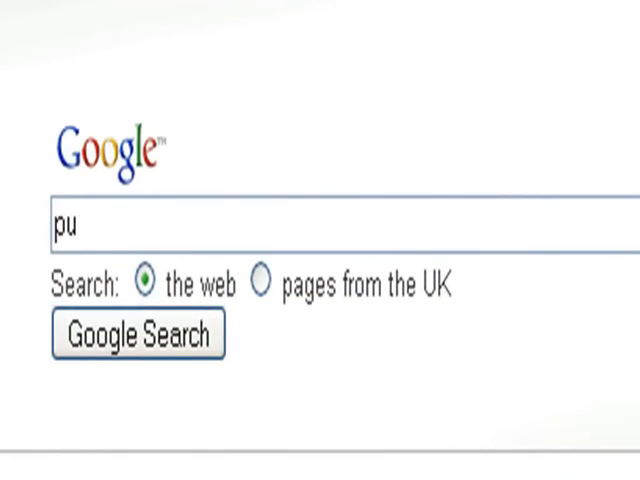
text(tty)
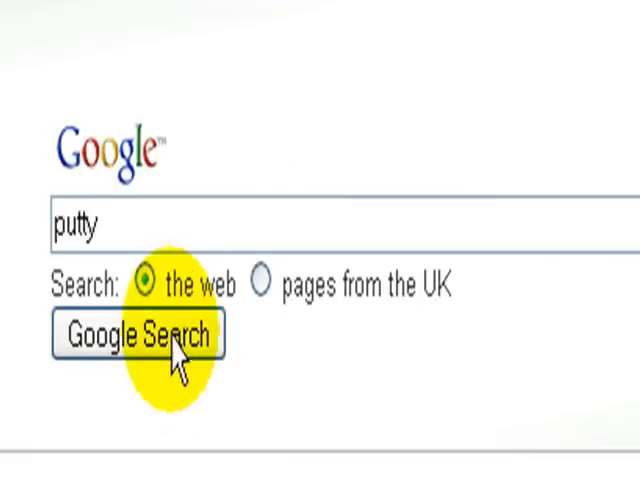
click(136, 334)
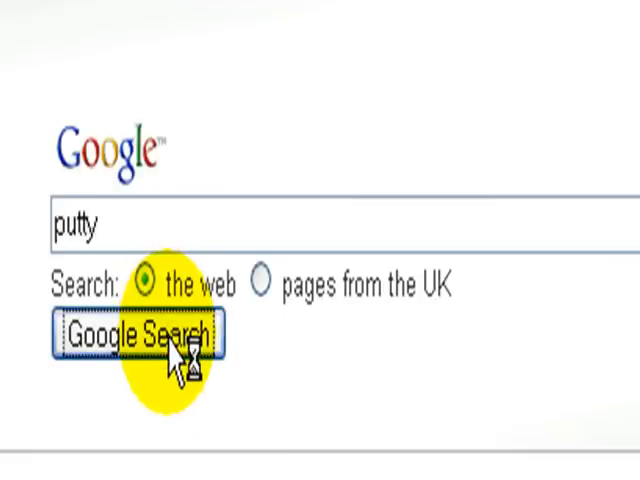
click(138, 332)
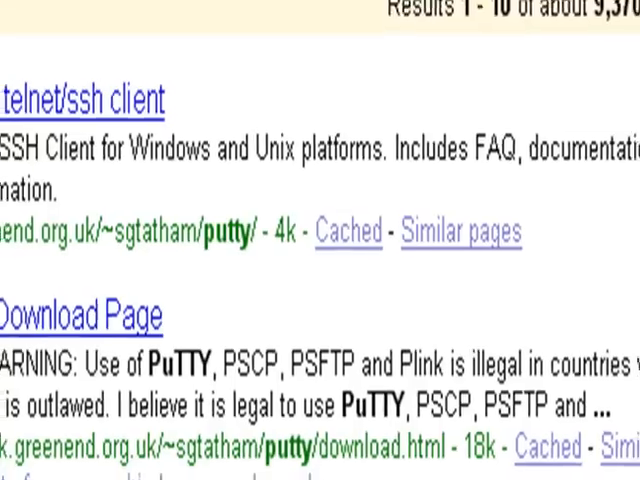
Reach the PuTTY Download Page listing PuTTY, PSCP, PSFTP, Plink, Pageant and PuTTYgen
scroll(up, 3)
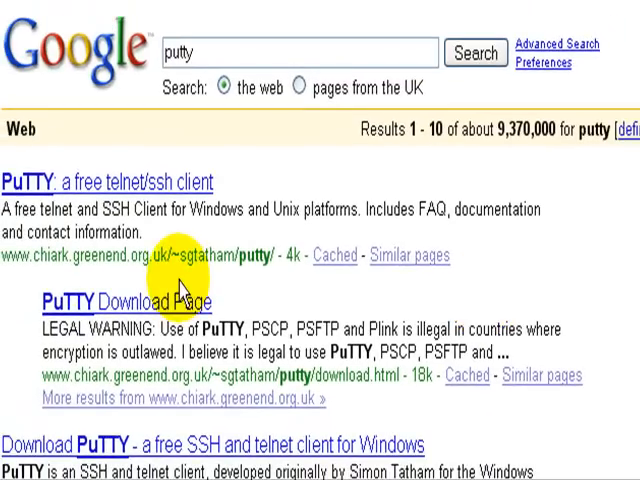
scroll(down, 3)
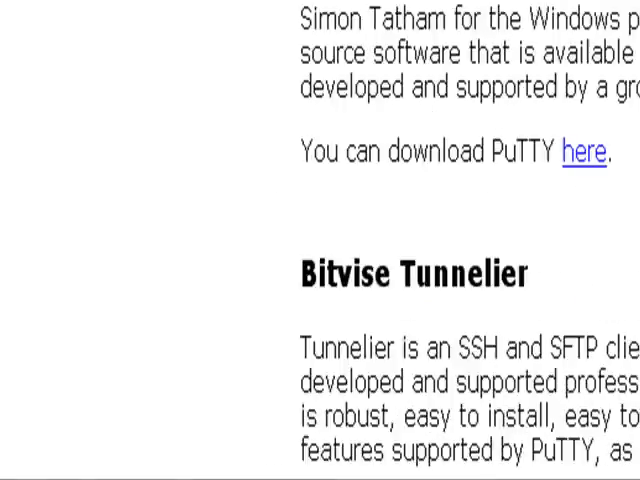
scroll(up, 3)
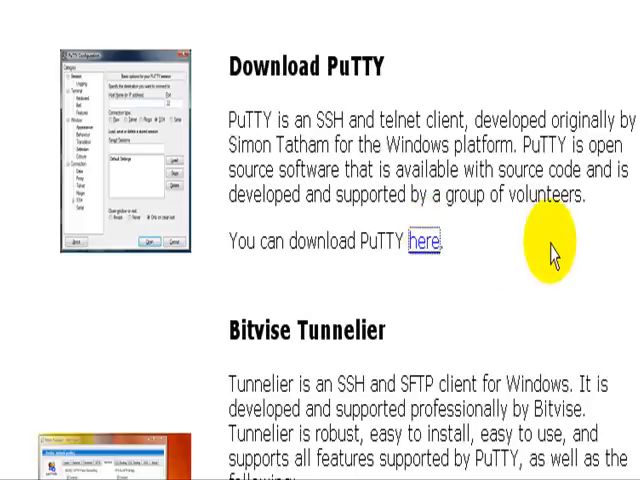
click(428, 242)
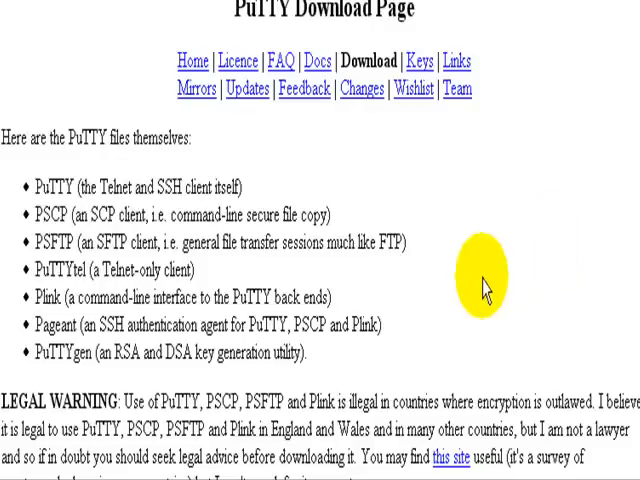
mouse_move(390, 336)
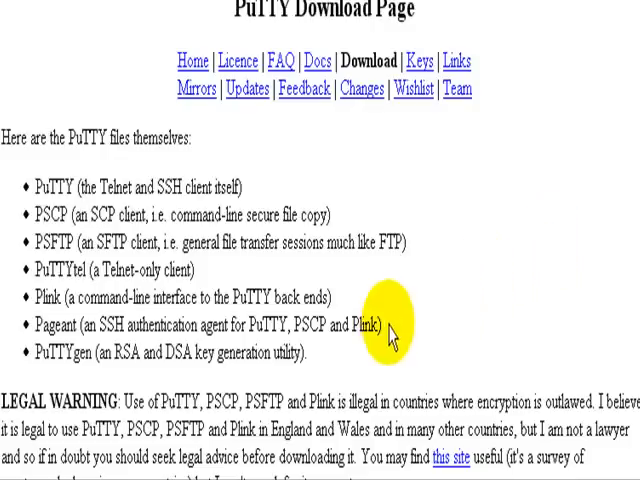
Scroll to the Windows Binaries section with putty.exe, the zip file and 0.60 installer
scroll(down, 3)
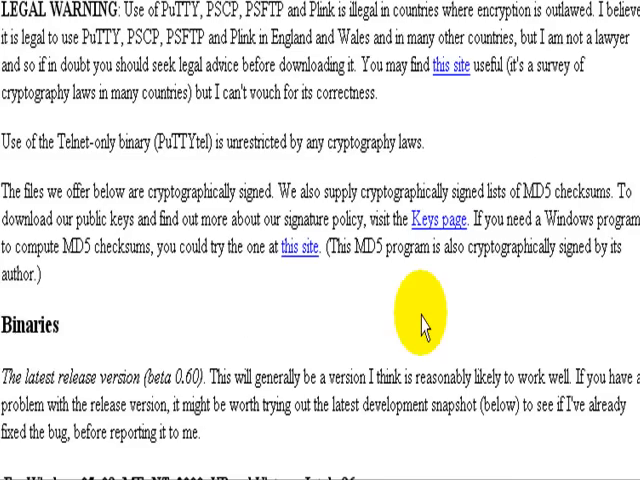
scroll(down, 3)
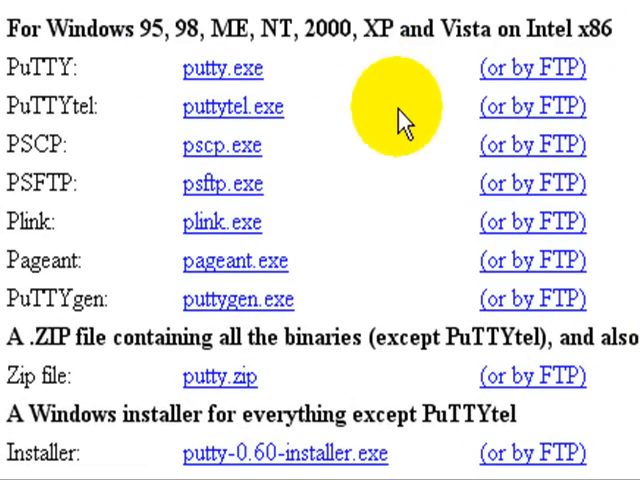
mouse_move(210, 68)
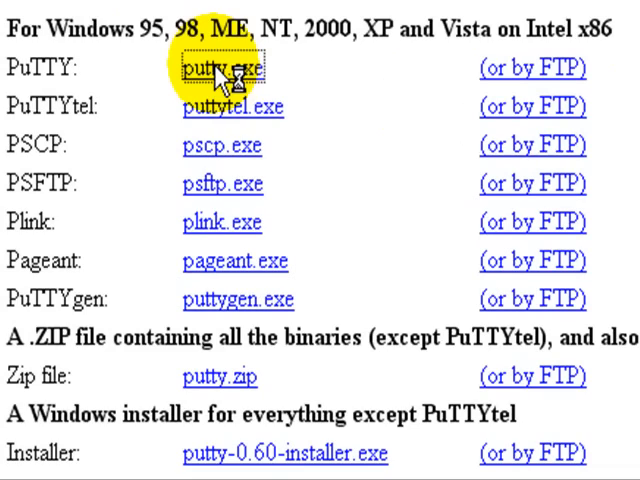
Download putty.exe and save the file to the computer
click(224, 68)
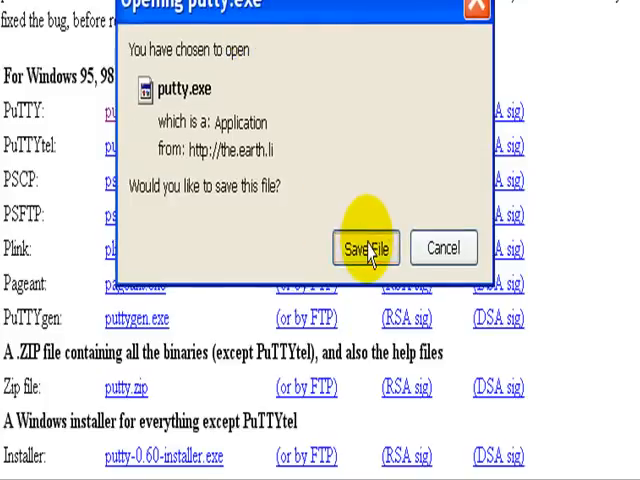
click(366, 248)
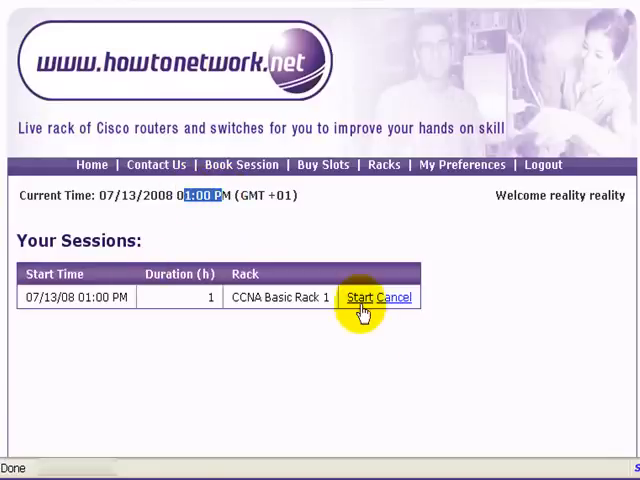
Start the booked CCNA Basic Rack 1 session and look for putty.exe in the Start menu
click(358, 296)
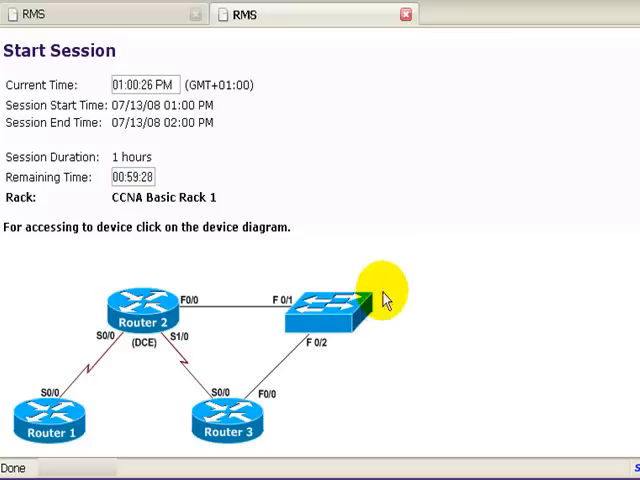
click(48, 420)
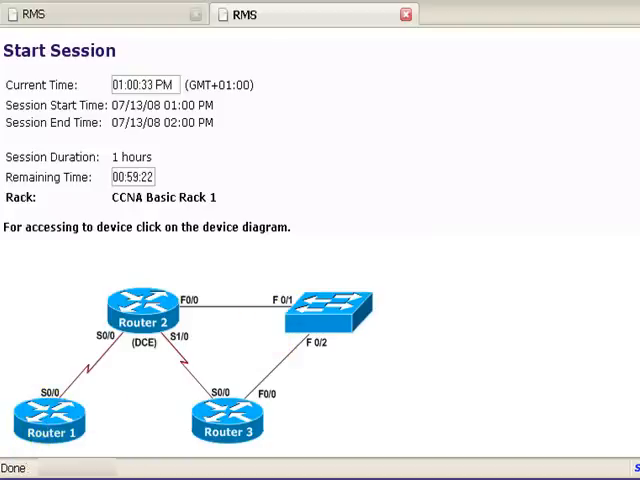
click(12, 468)
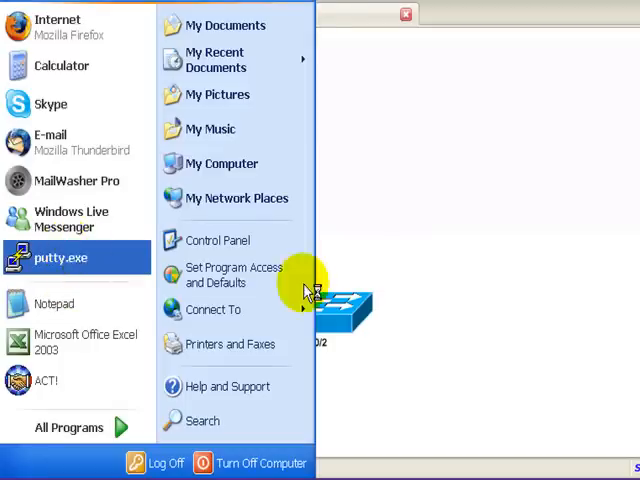
Launch PuTTY and set up a Telnet connection to the rack address on port 20001
click(60, 258)
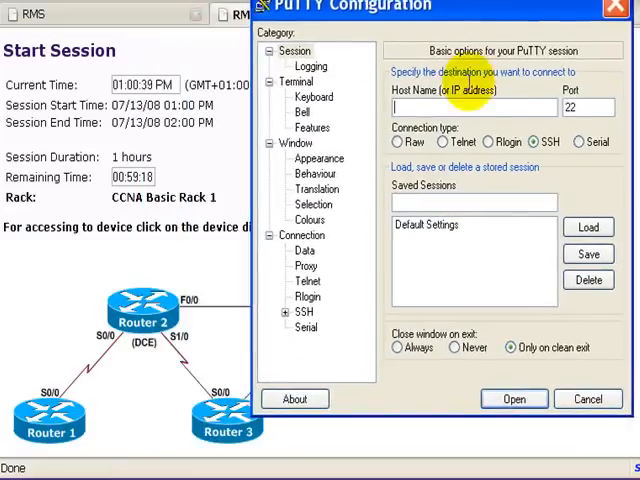
click(456, 156)
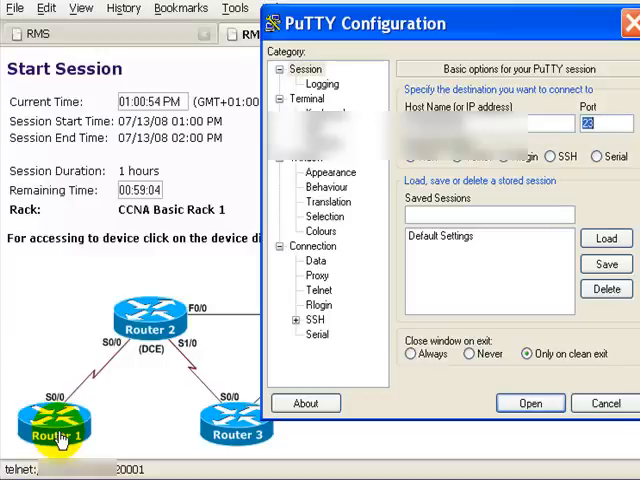
text(20001)
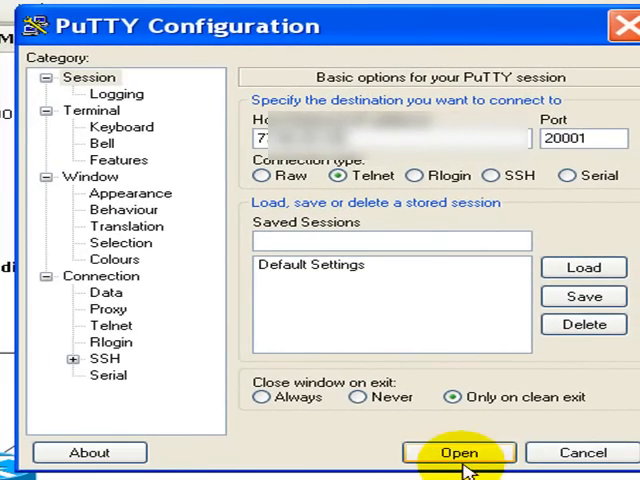
Connect to Router 1, submit the username and password (retrying once), and reach the router prompt
click(460, 452)
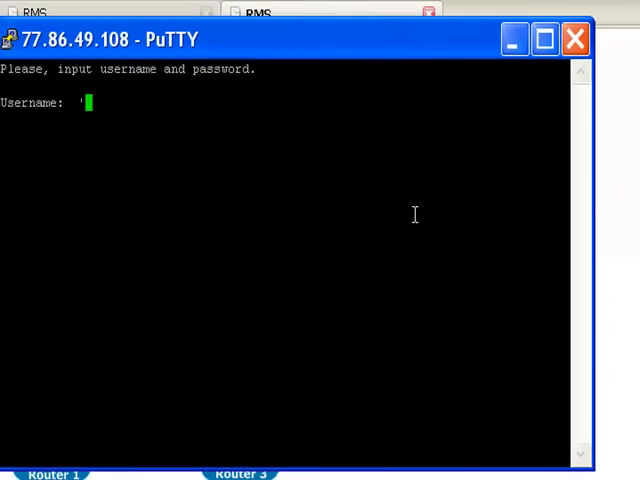
key(Return)
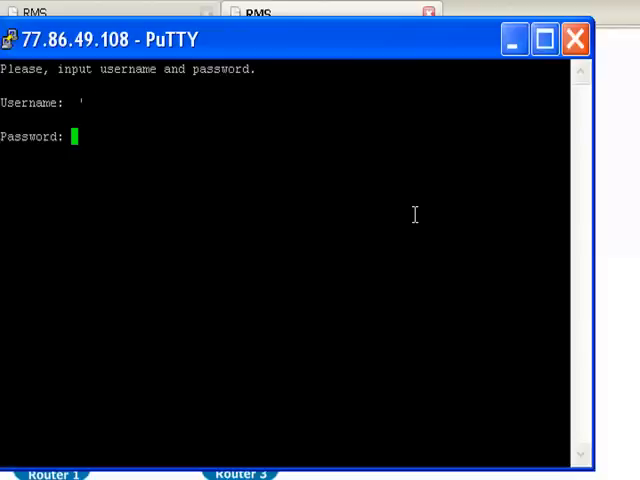
key(Return)
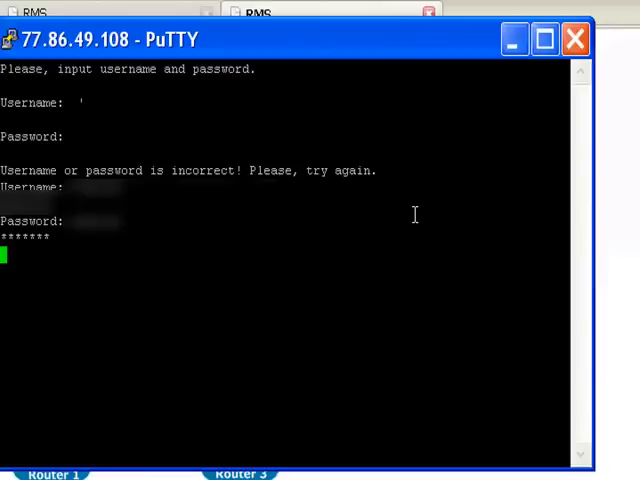
key(Return)
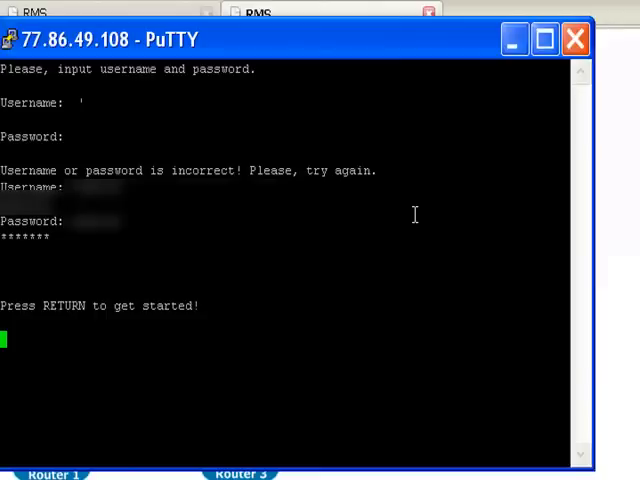
key(Return)
text(conf)
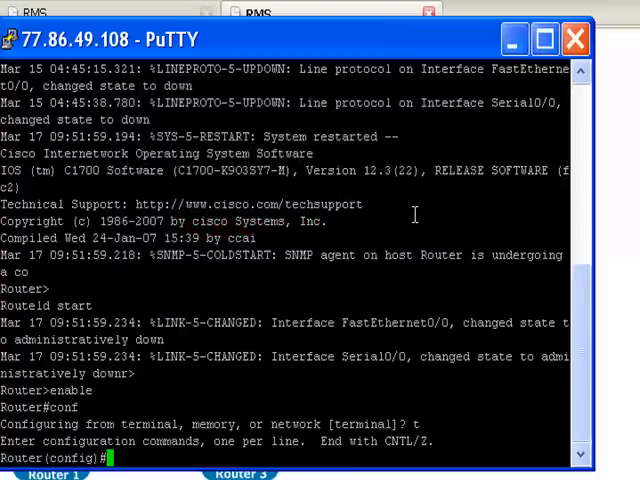
Rename Router 1 with the command "hostname router" in configuration mode
text(hostname)
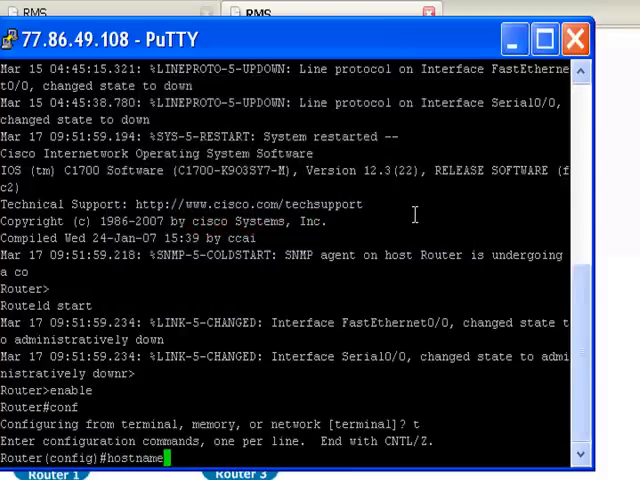
text(router)
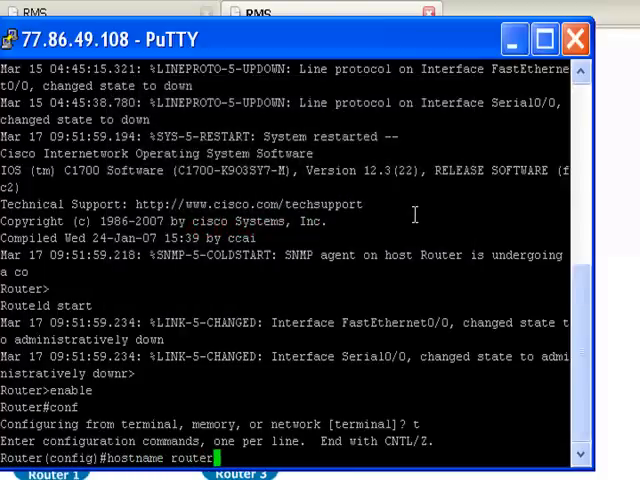
key(Return)
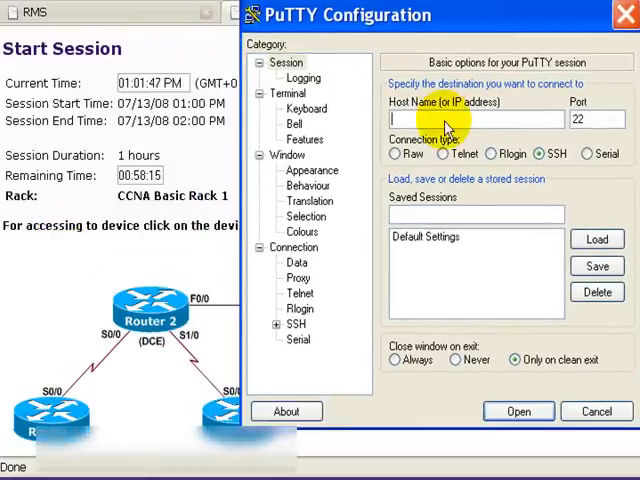
Connect a second Telnet session to the rack on port 20002 for the second router
click(438, 152)
text(2)
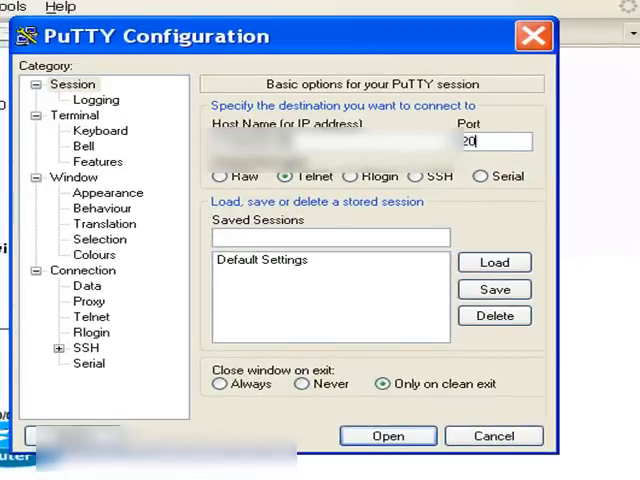
text(002)
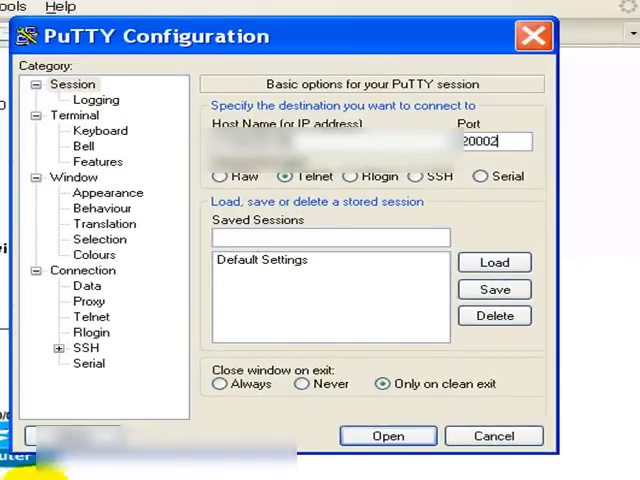
click(388, 436)
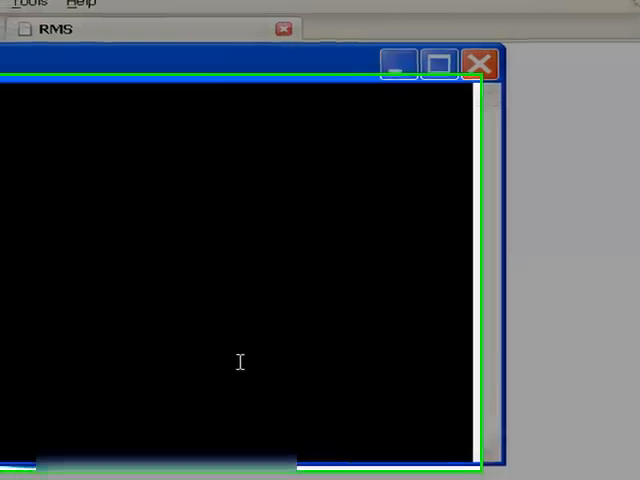
Maximize the second router's terminal window showing its get-started prompt
click(440, 64)
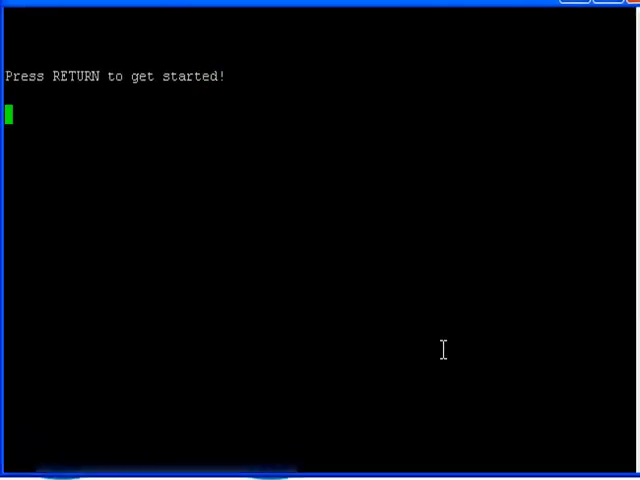
mouse_move(436, 324)
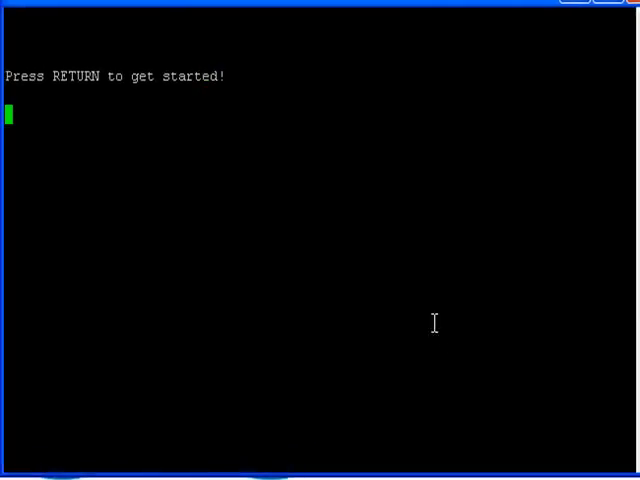